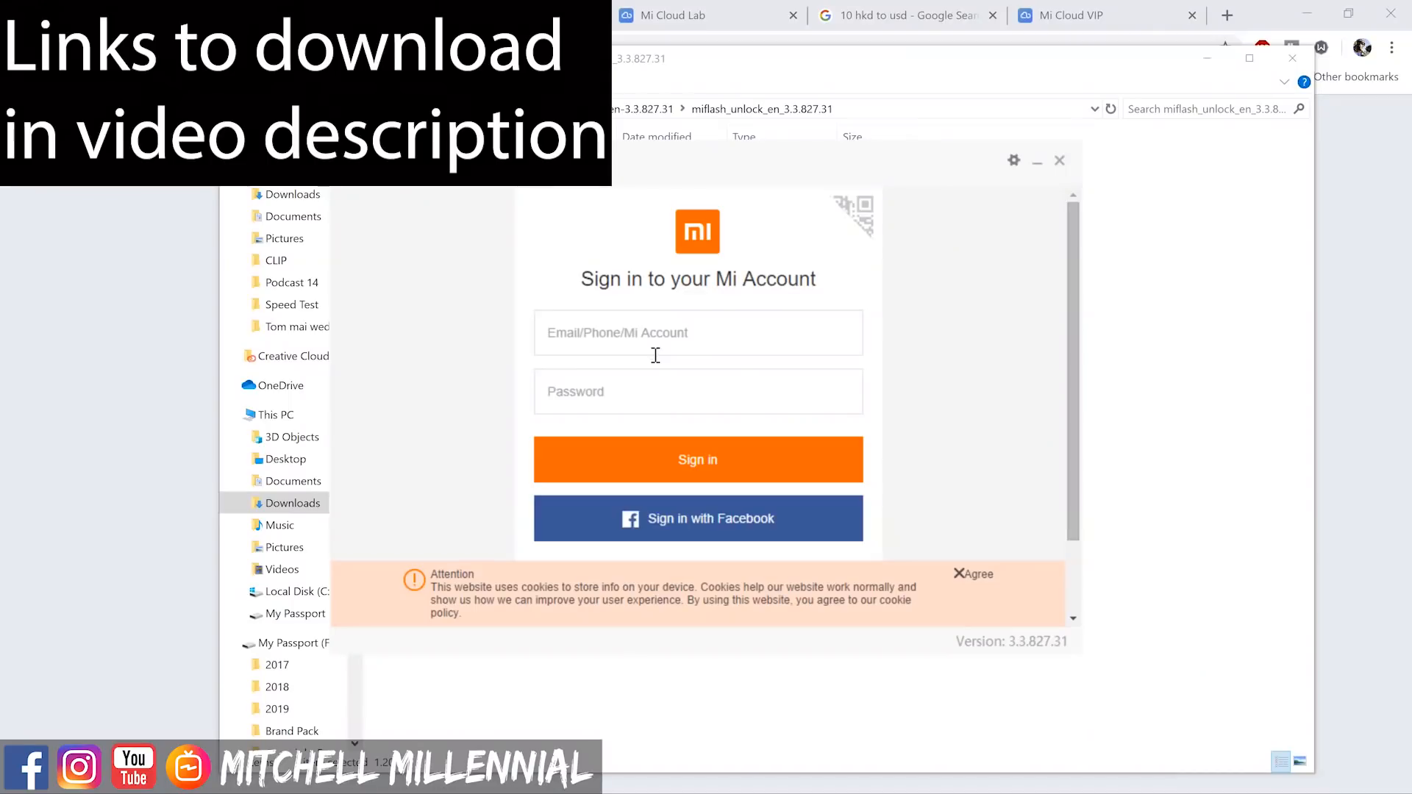
- Sign in to the Mi account, start unlocking the connected phone and confirm Unlock anyway
{"action": "left_click", "coordinate": [653, 332]}
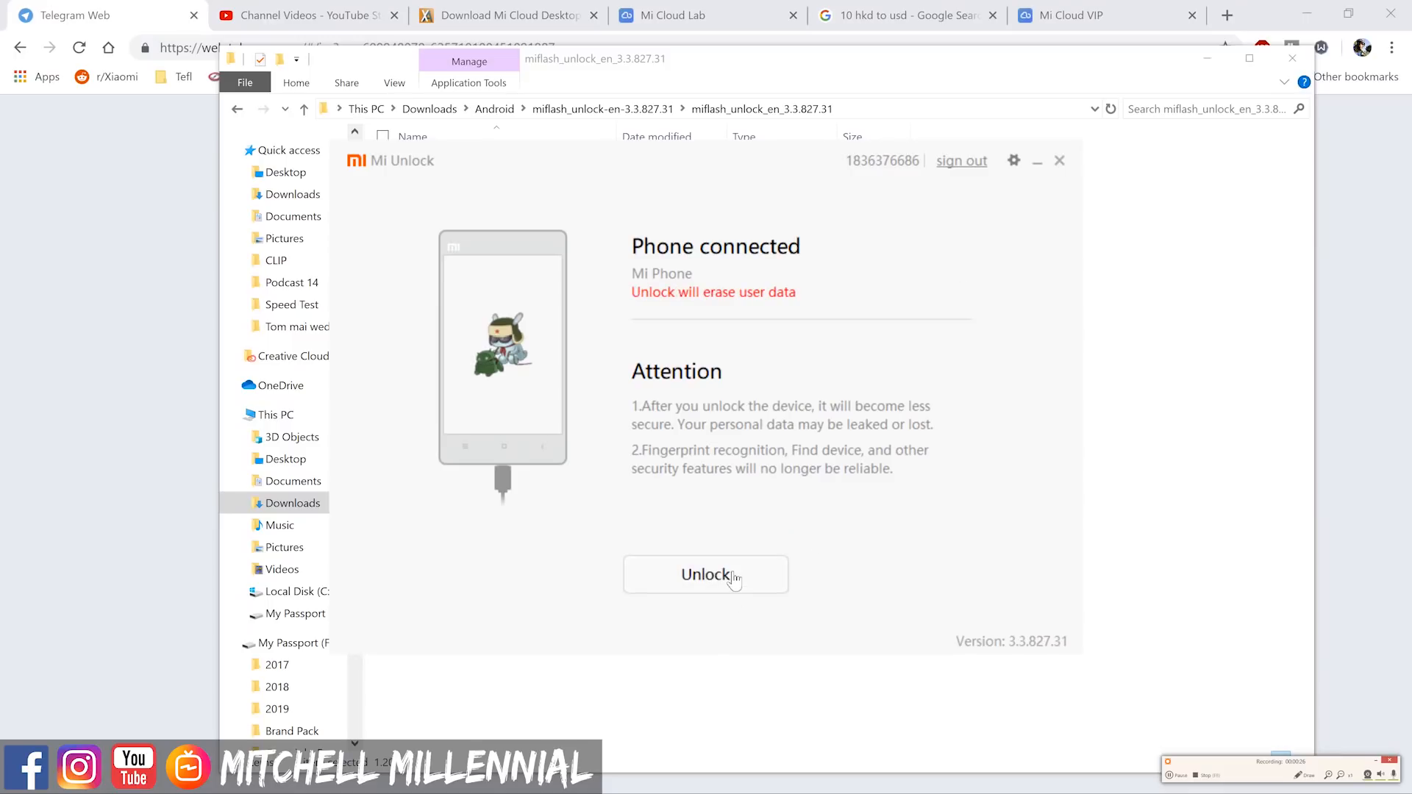
{"action": "left_click", "coordinate": [706, 573]}
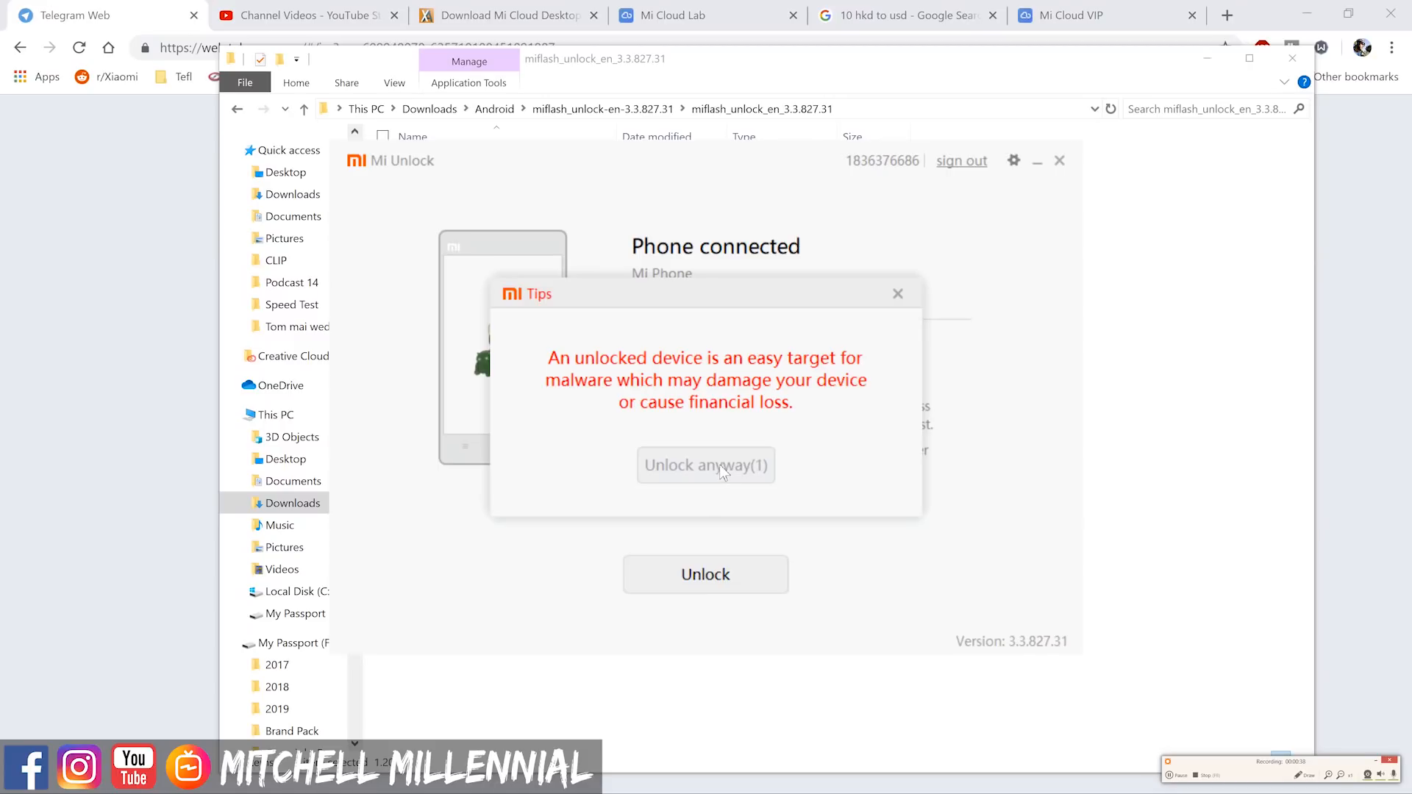
{"action": "left_click", "coordinate": [706, 465]}
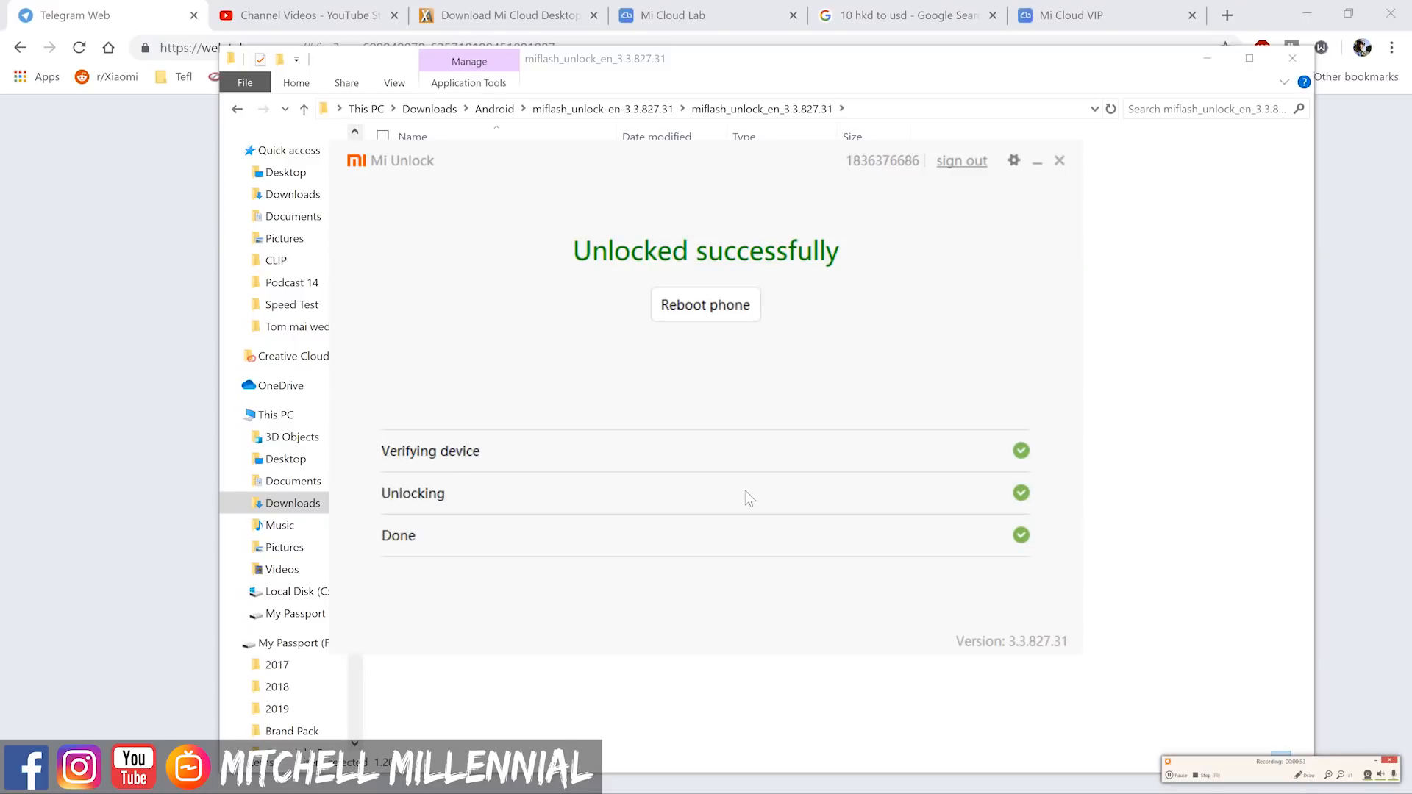
{"action": "mouse_move", "coordinate": [1153, 737]}
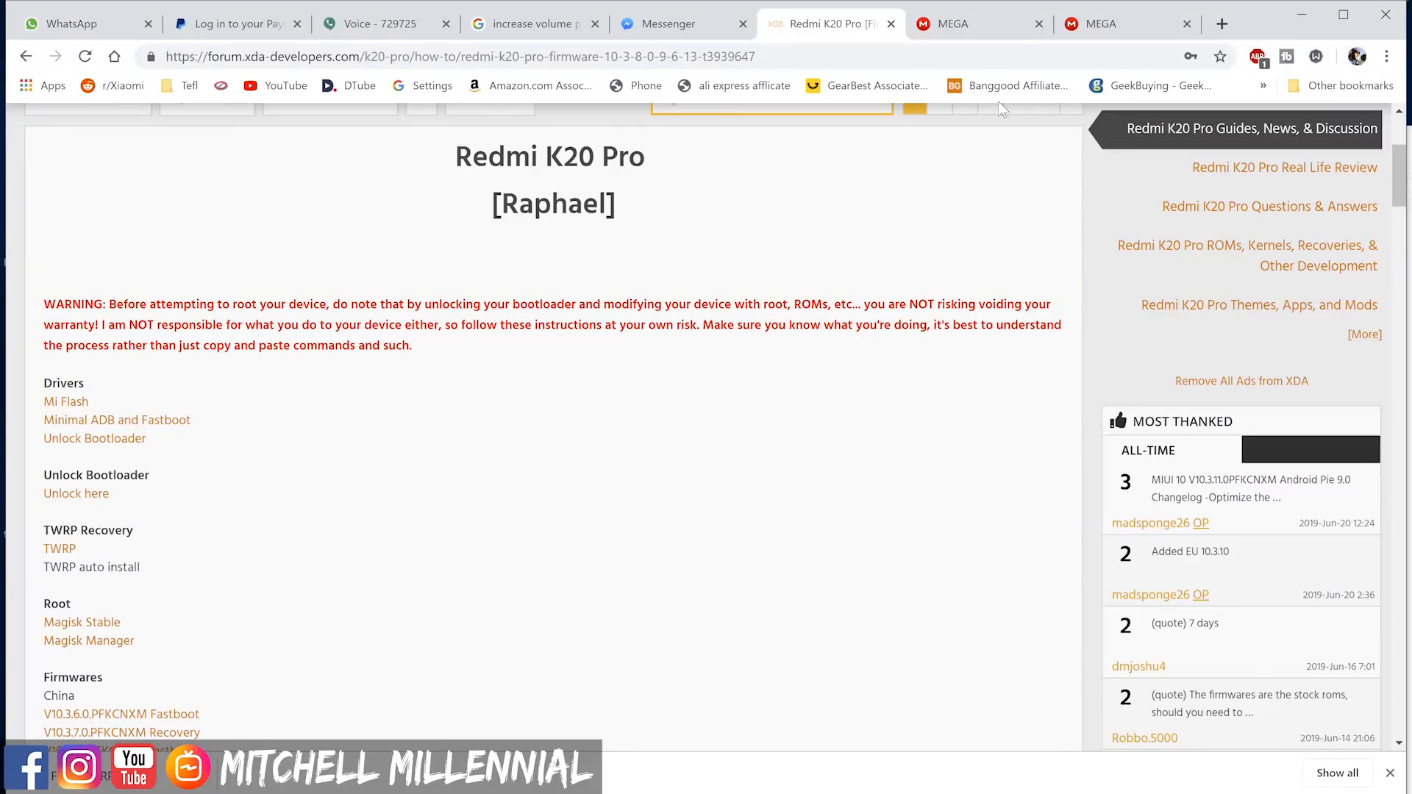
- Switch away from Mi Unlock to reach the Desktop holding the Flash_TWRP_K20 archive
{"action": "left_click", "coordinate": [962, 23]}
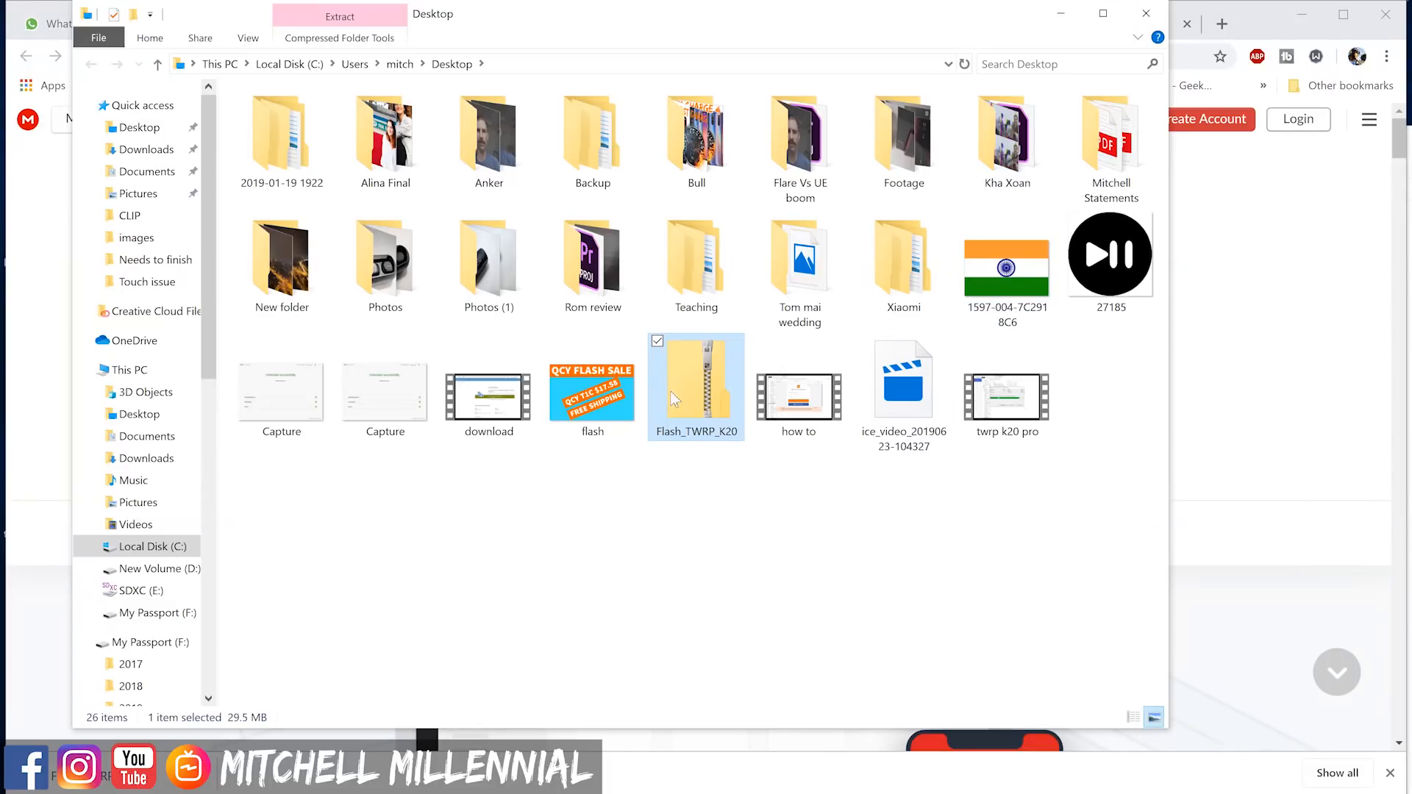
- Extract Flash_TWRP_K20 with 7-Zip into its own folder and view its contents
{"action": "right_click", "coordinate": [677, 397]}
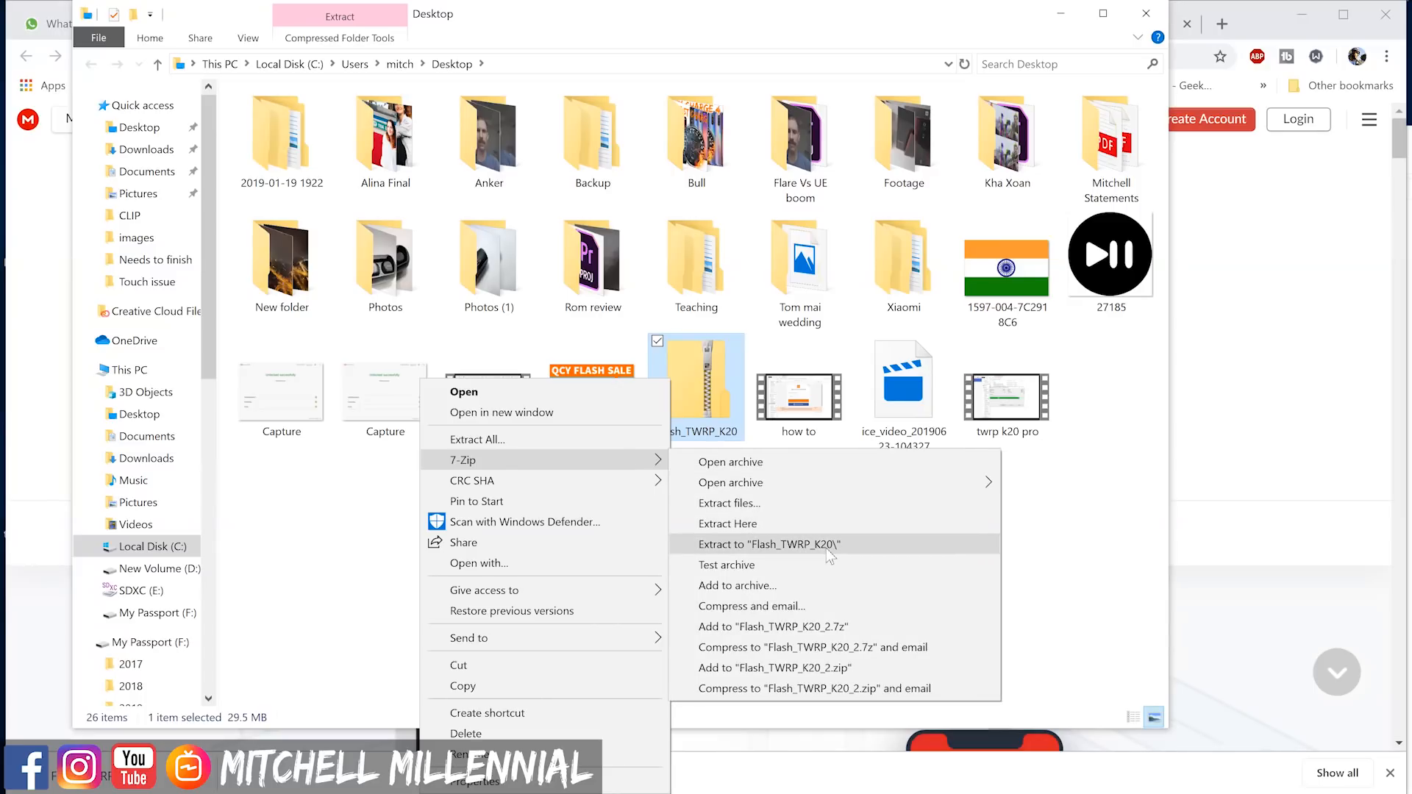
{"action": "left_click", "coordinate": [768, 544]}
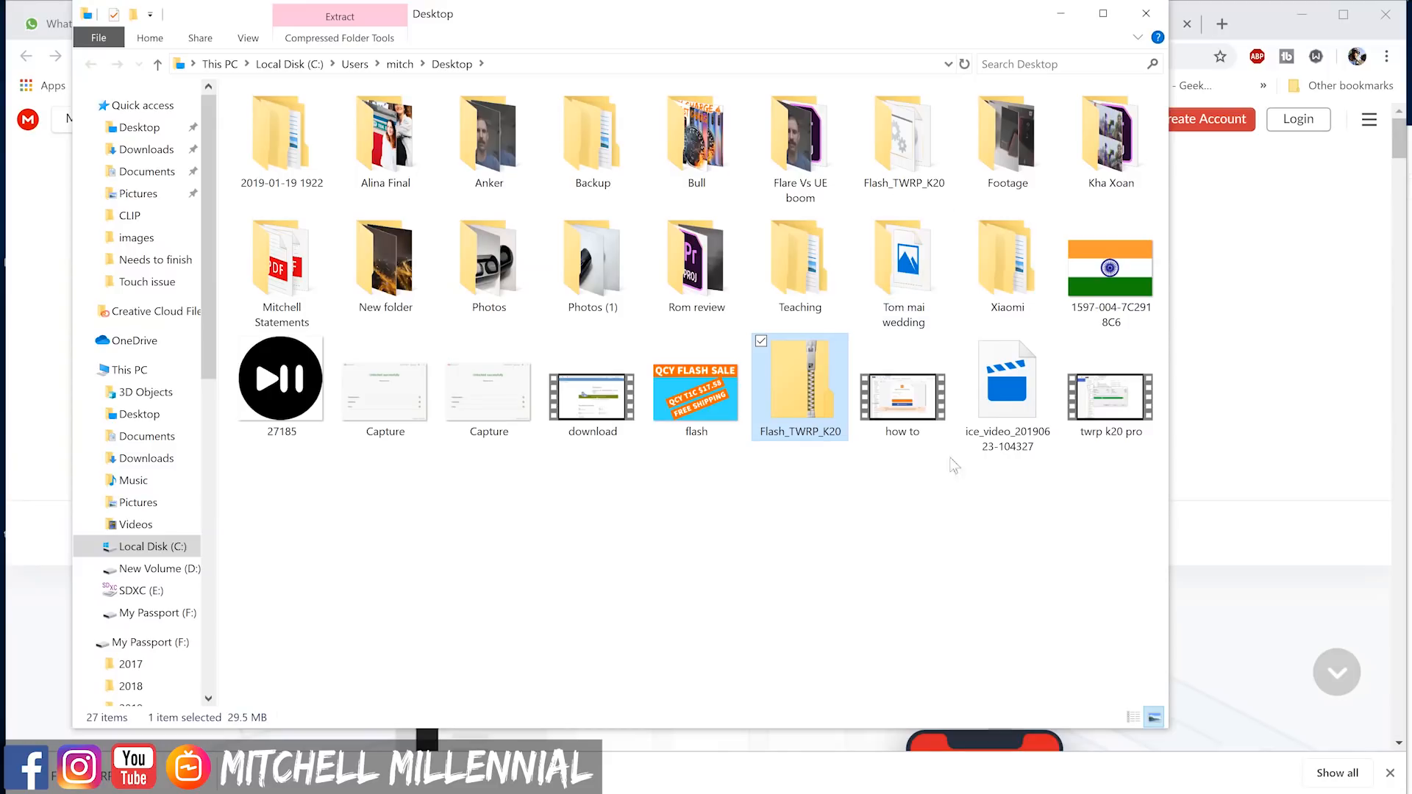
{"action": "double_click", "coordinate": [800, 387]}
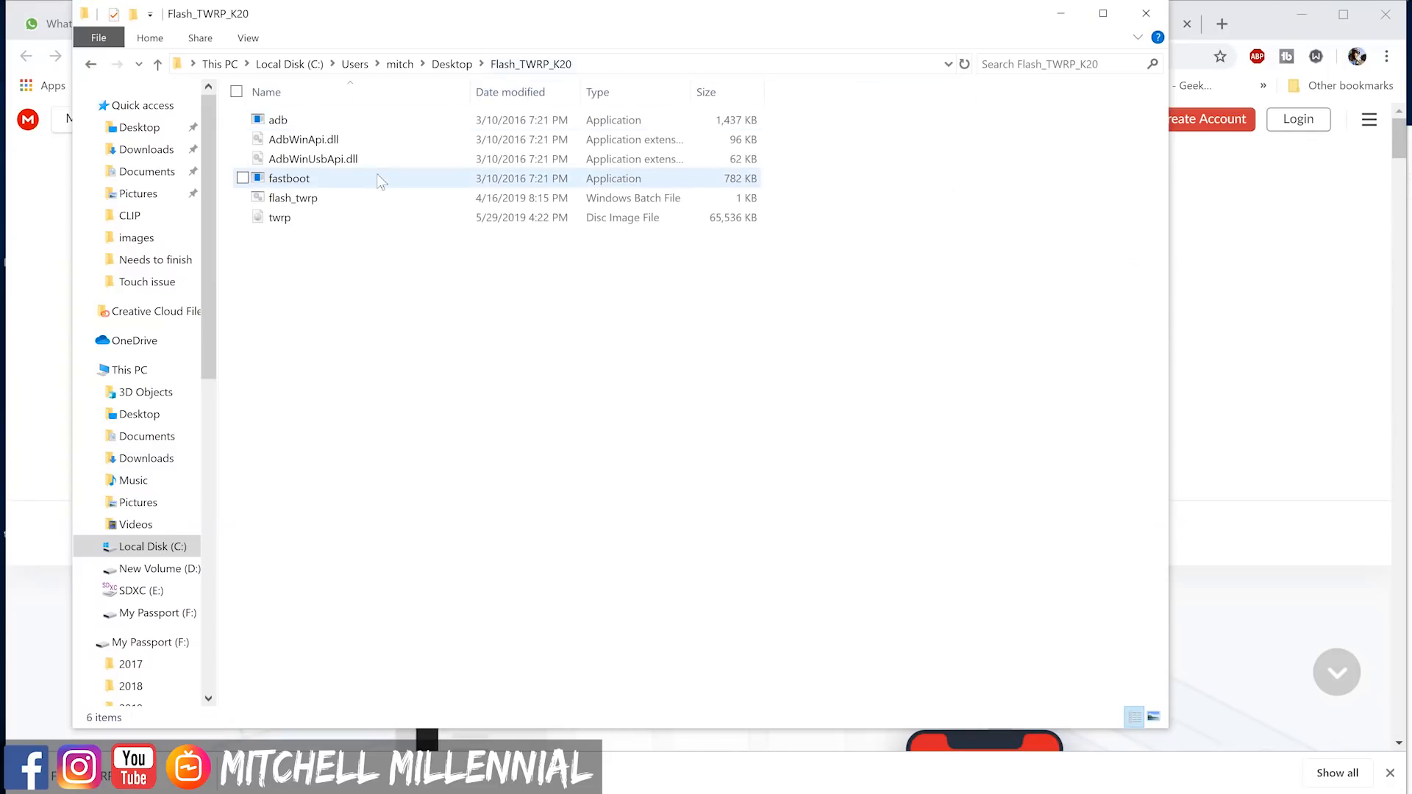
- Run flash_twrp.bat to write the TWRP recovery image to the phone
{"action": "double_click", "coordinate": [292, 197]}
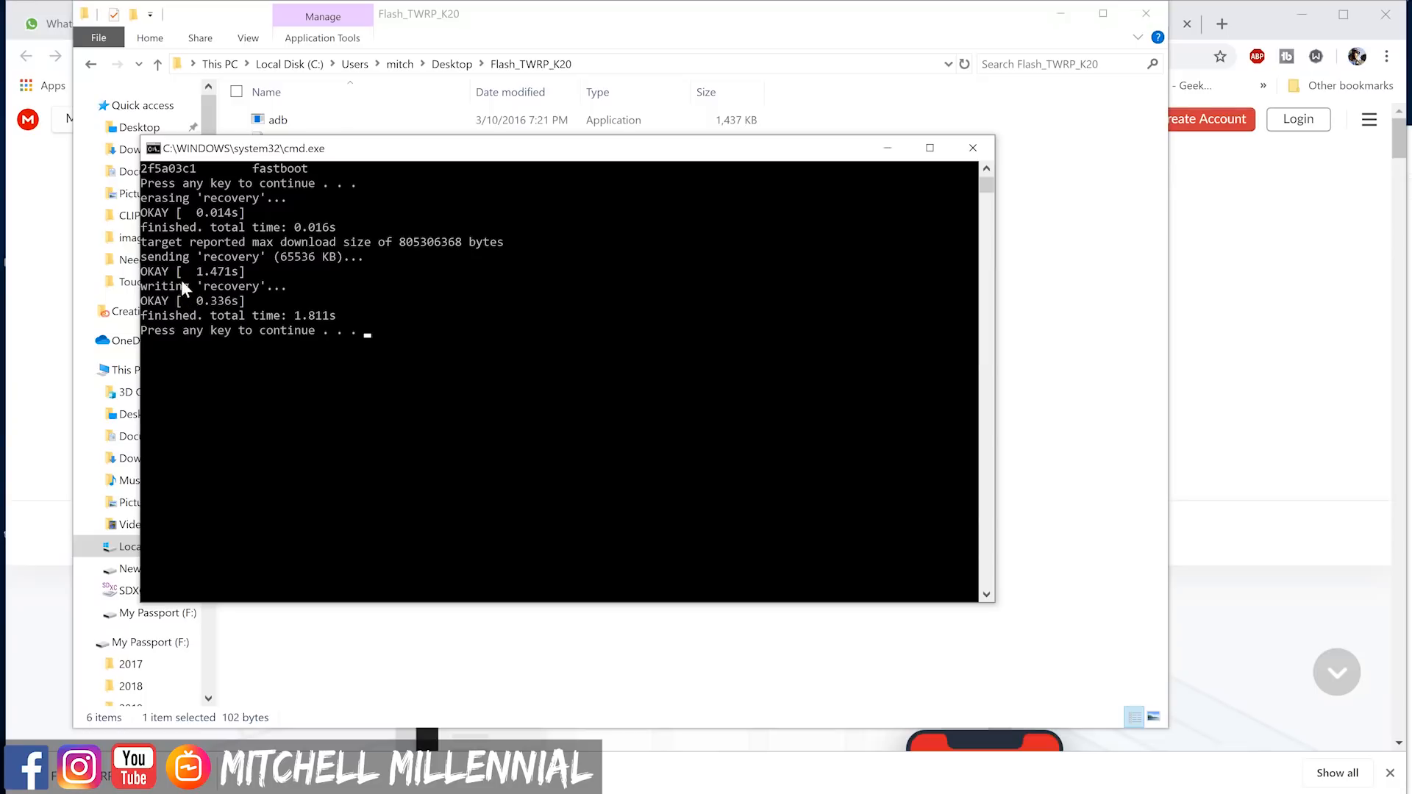
{"action": "mouse_move", "coordinate": [274, 377]}
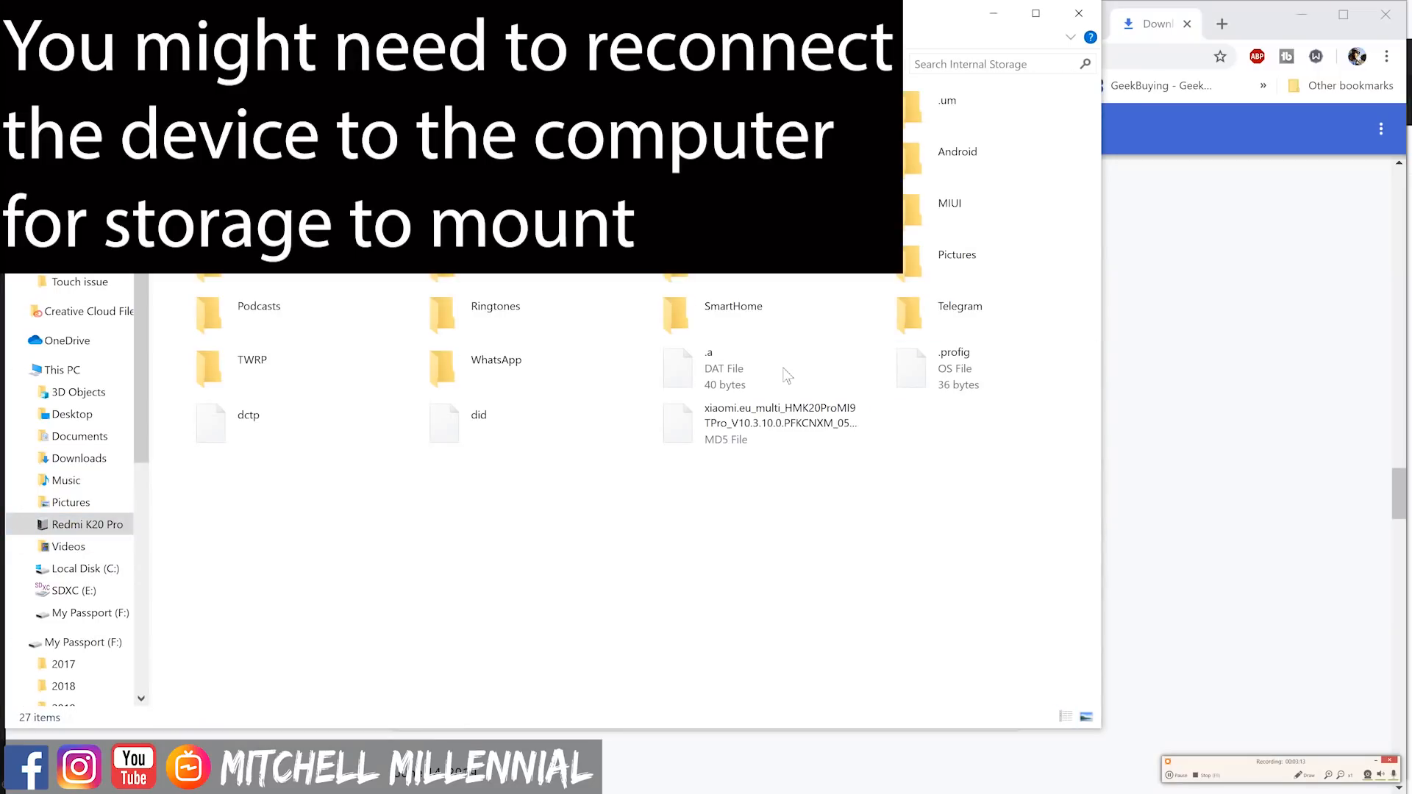
{"action": "left_click", "coordinate": [779, 424]}
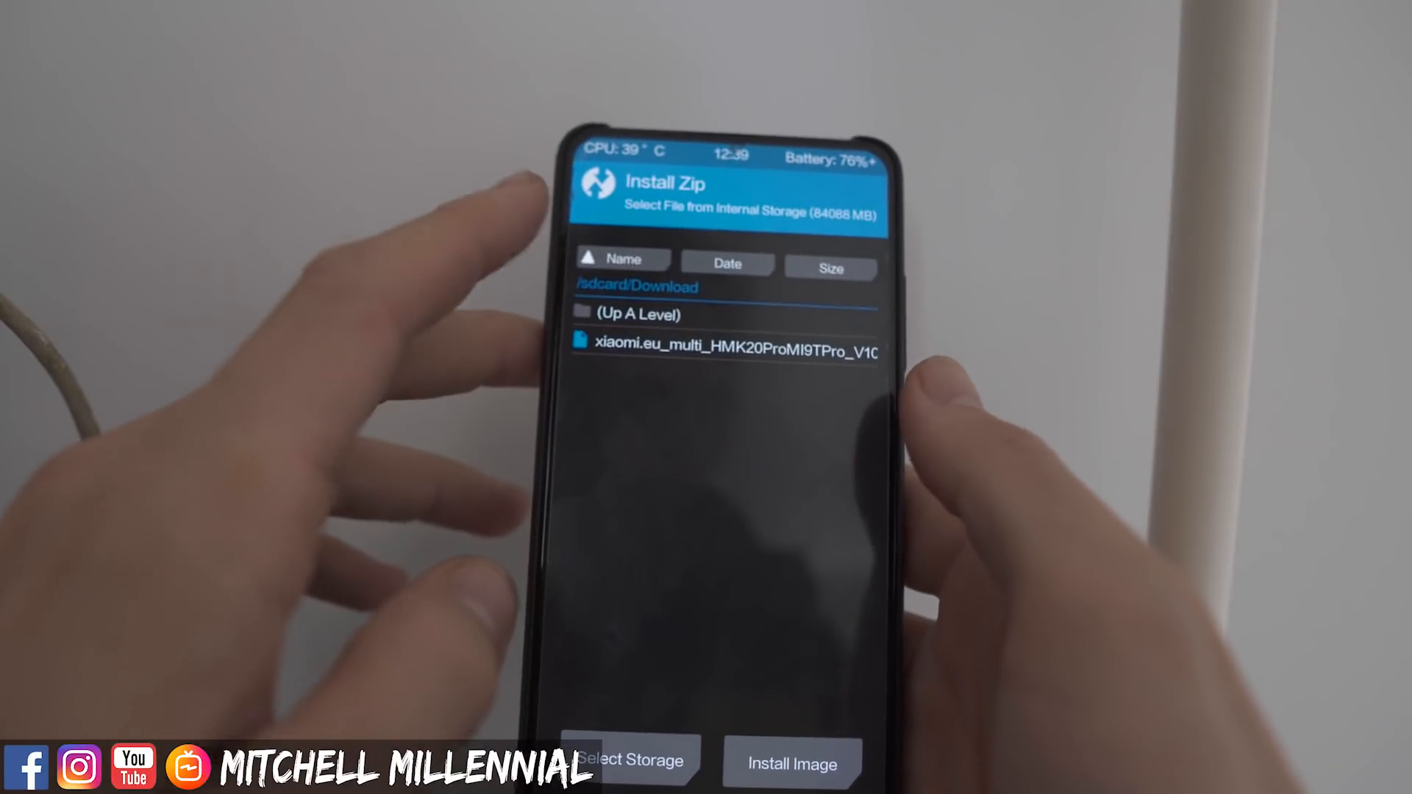
- Go up from /sdcard/Download to the /sdcard storage root in TWRP Install
{"action": "left_click", "coordinate": [633, 313]}
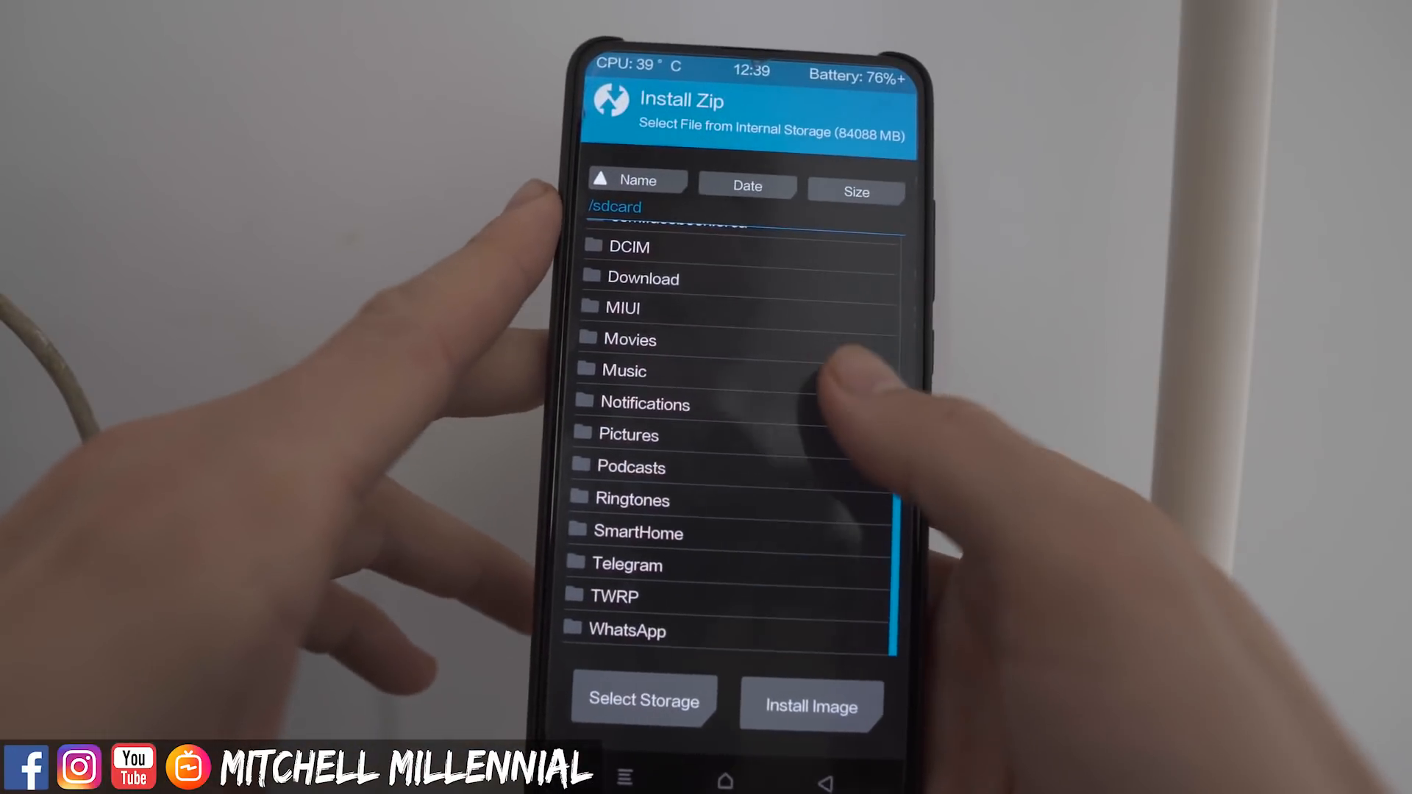